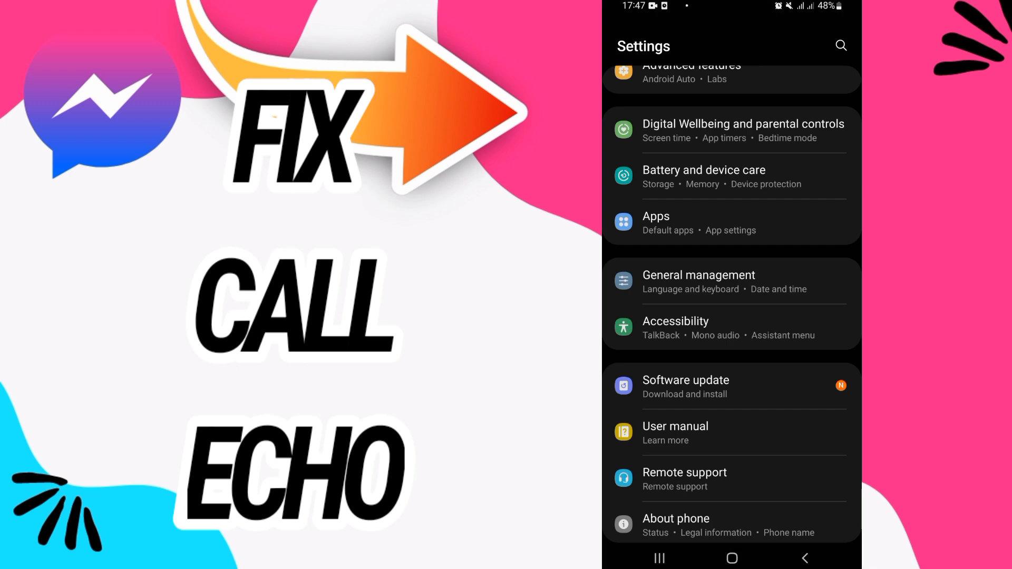
# Search the installed apps for "mes" and open Messenger's app details.
pyautogui.click(656, 216)
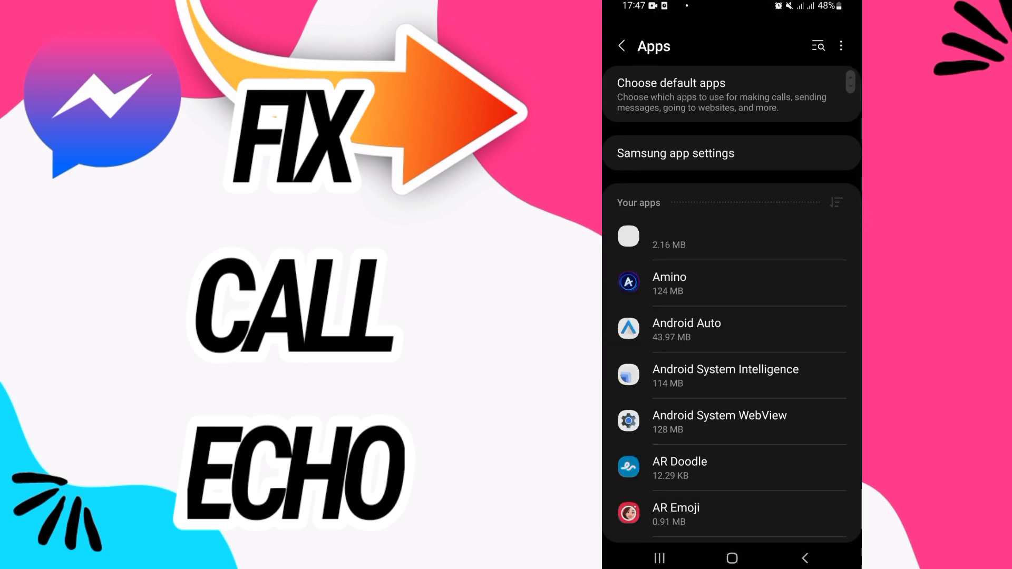
pyautogui.write('m')
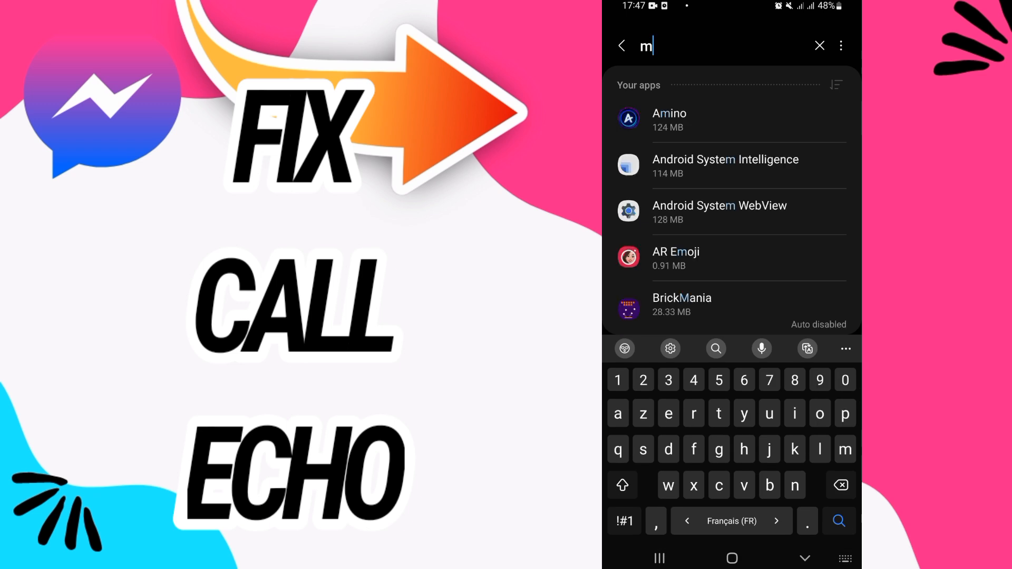
pyautogui.write('es')
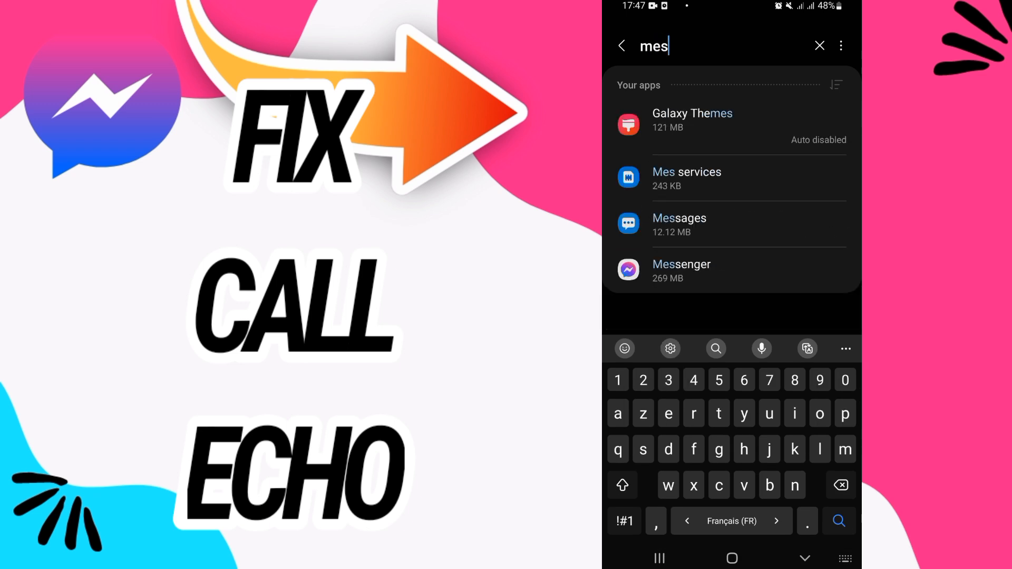
pyautogui.click(682, 270)
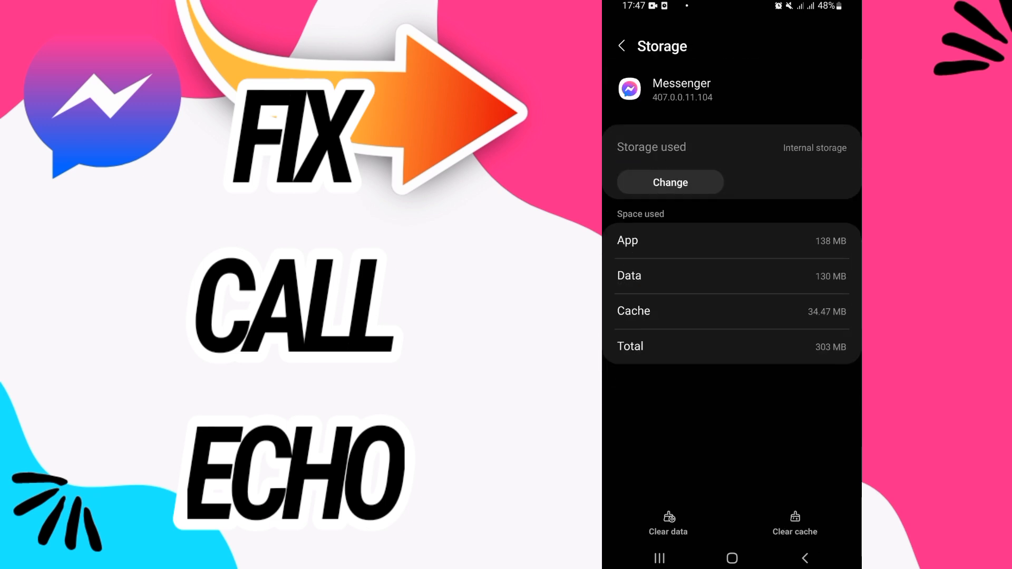
# Force-stop Messenger from App info, then go to its Set as default page.
pyautogui.click(668, 523)
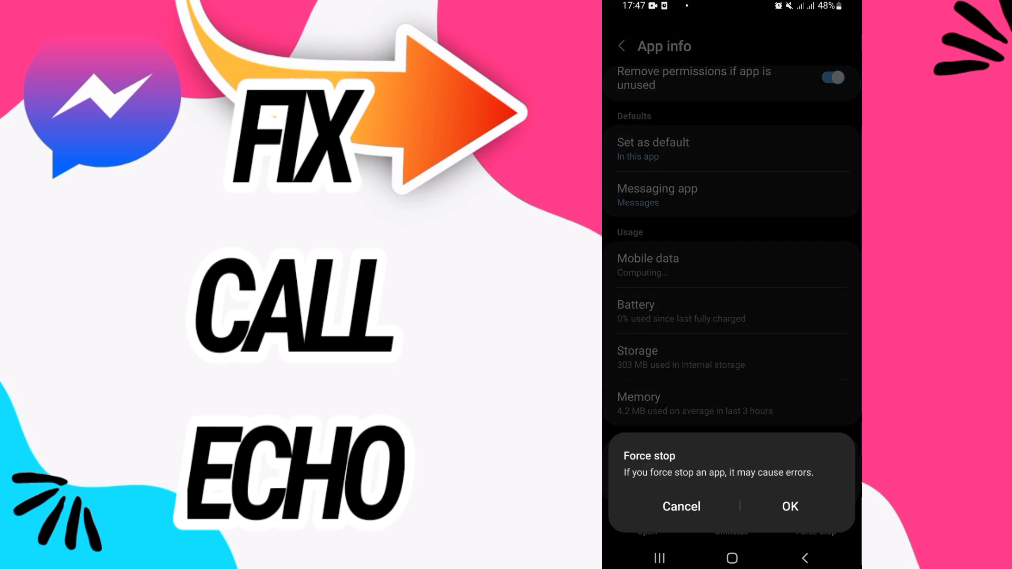
pyautogui.click(681, 507)
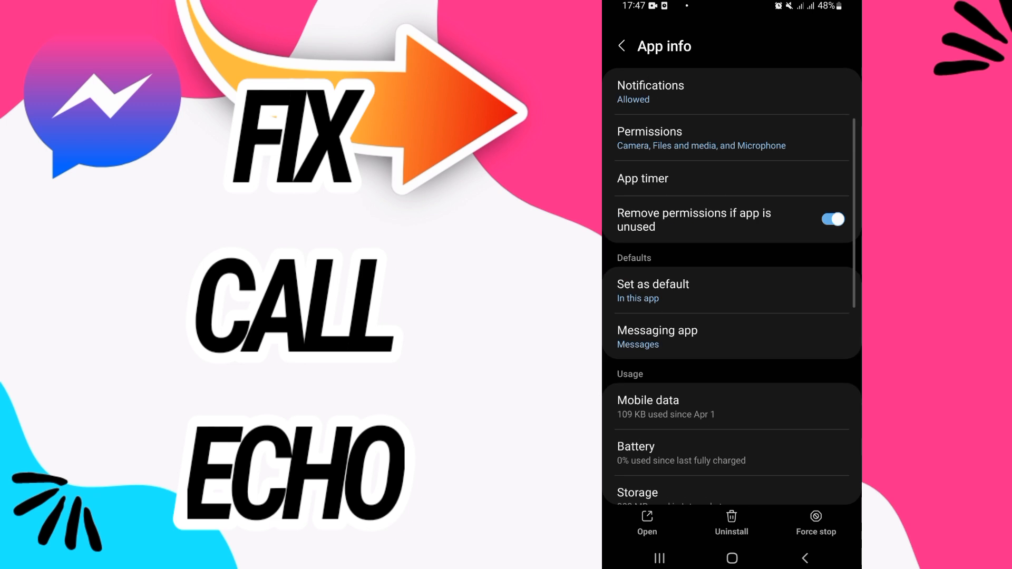
pyautogui.click(653, 291)
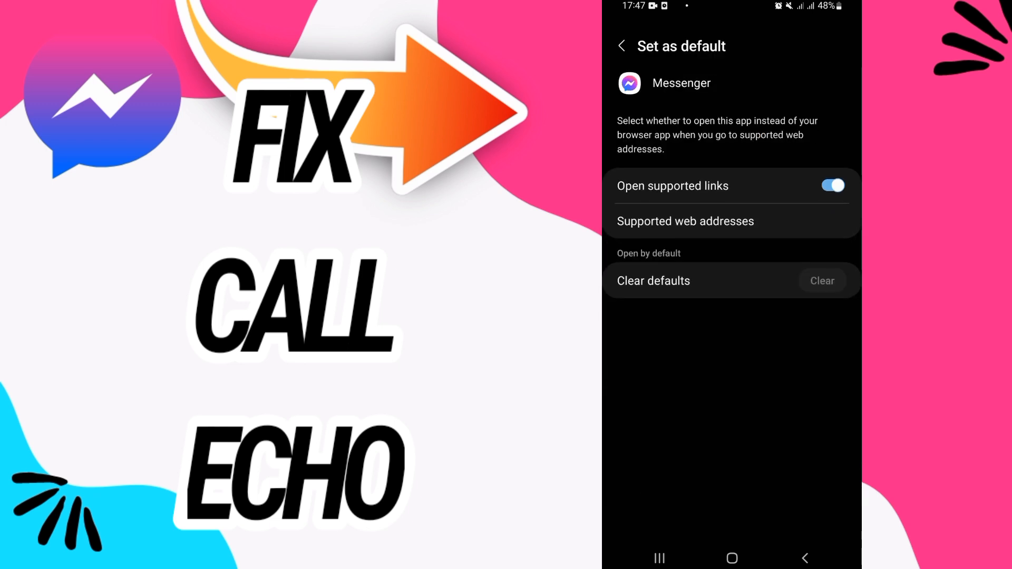
# Toggle Messenger's Open supported links setting and return to the home screen.
pyautogui.click(832, 187)
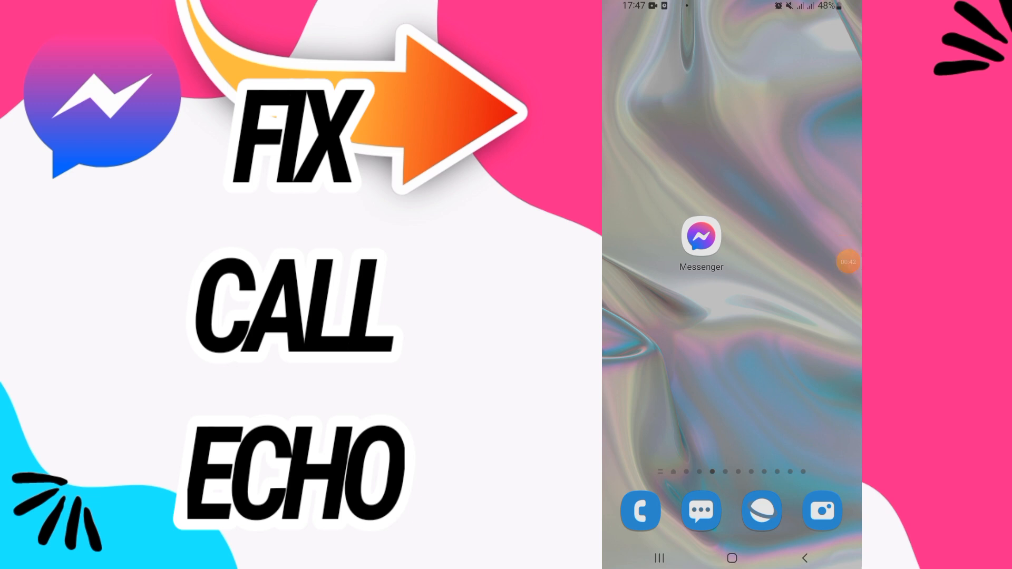
pyautogui.click(846, 261)
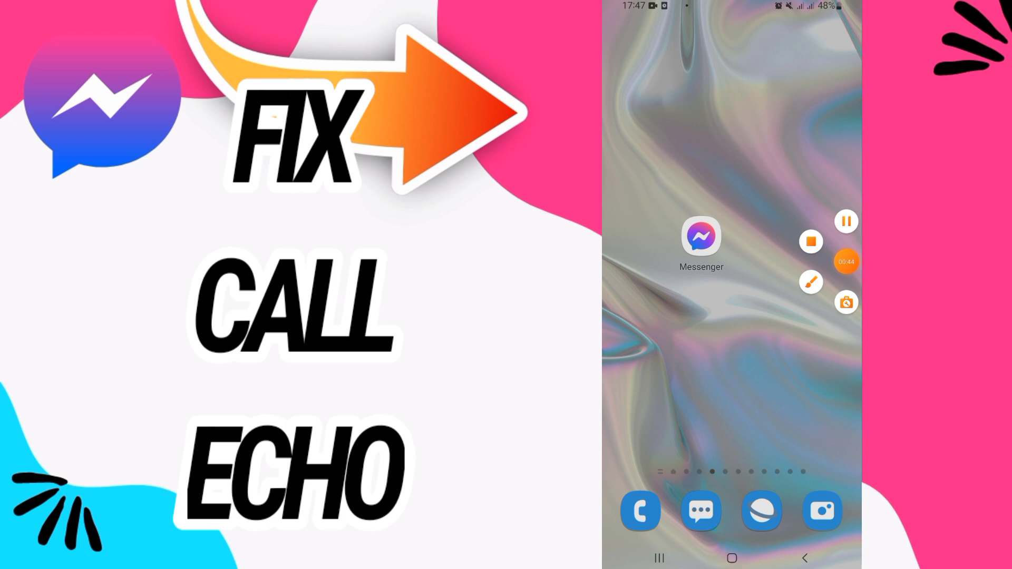